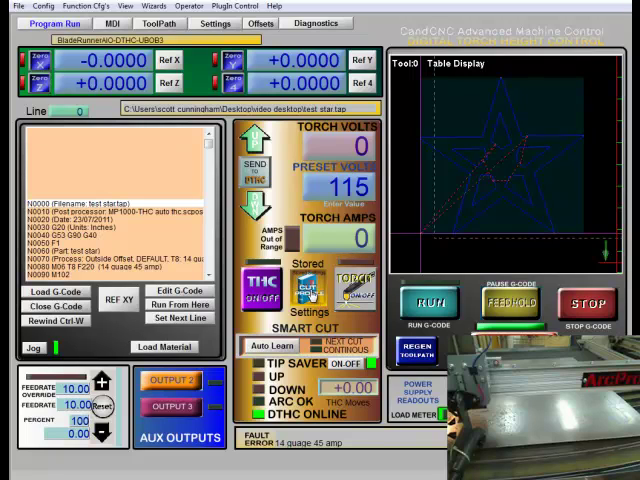
- Add a new THC cut profile from Stored Cut Profiles and begin editing its name
left_click(307, 295)
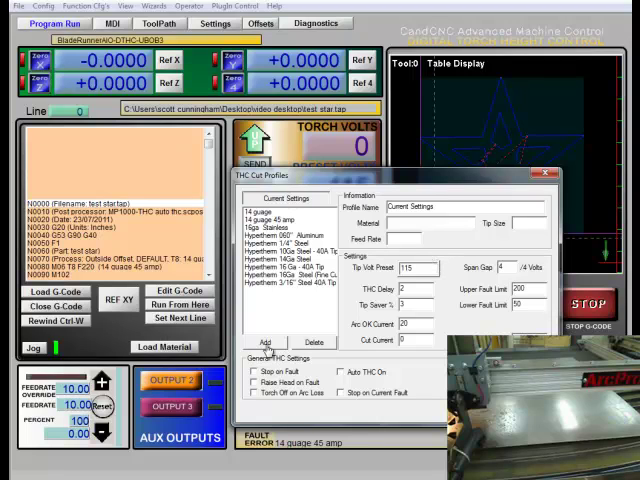
left_click(266, 342)
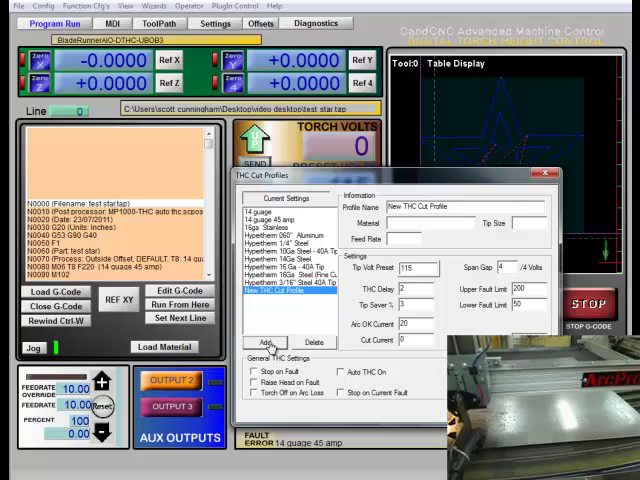
left_click(460, 208)
type("16 guage 4")
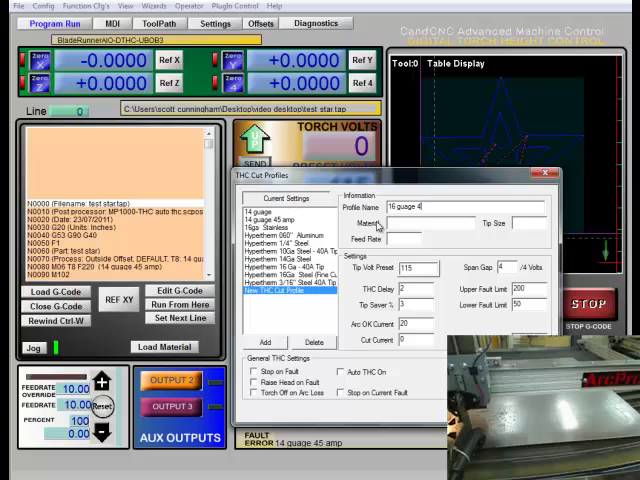
- Name the profile '16 guage 45 amp': steel, tip size 45, feed 250, tip volts 114
type("5 amp")
left_click(430, 223)
type("steel")
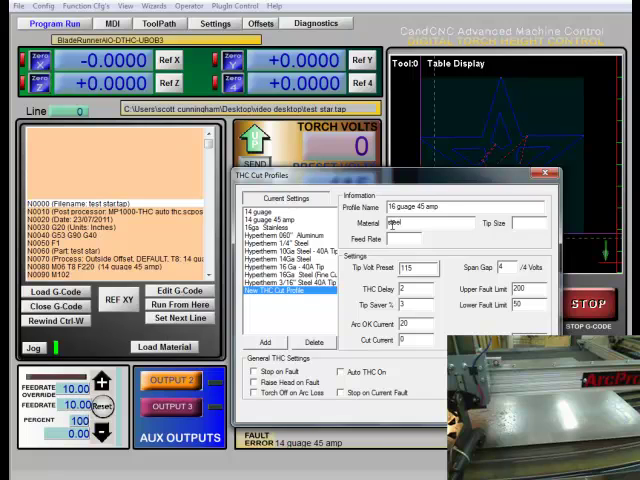
type("4")
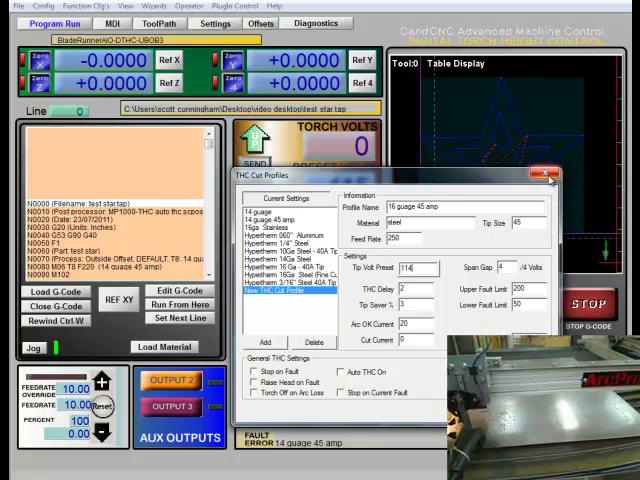
- Save the 16 guage 45 amp profile and select the 14 guage 45 amp profile
left_click(549, 176)
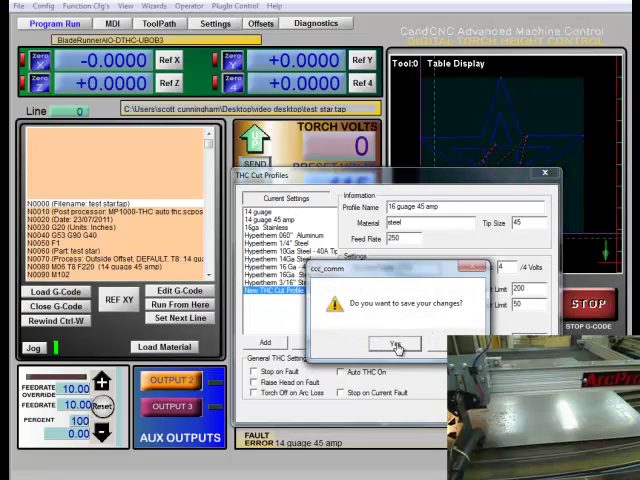
left_click(393, 345)
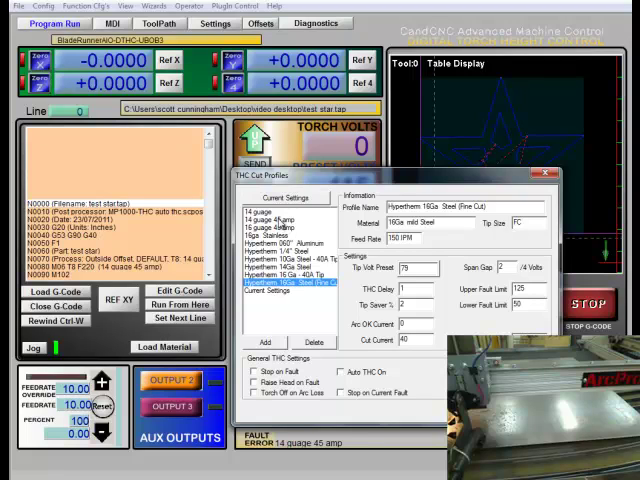
left_click(270, 216)
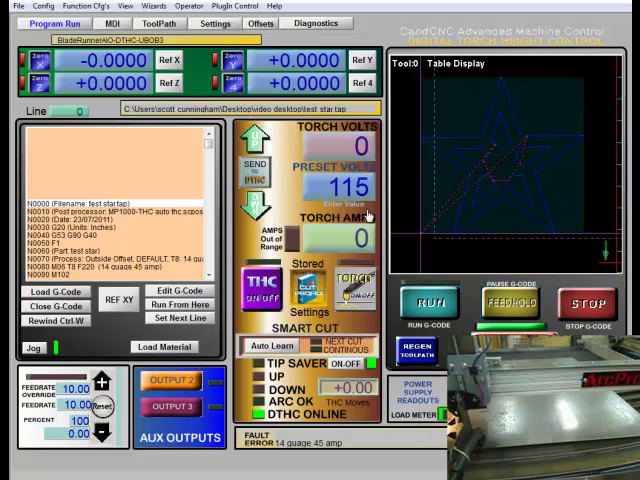
- Start the star G-code cut with Cycle Start
left_click(262, 295)
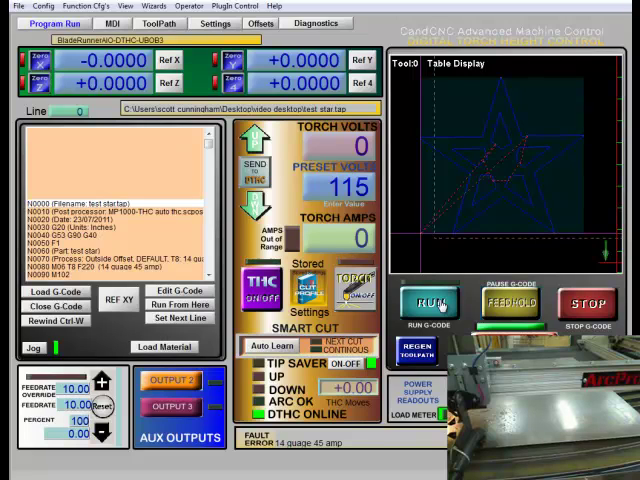
left_click(428, 302)
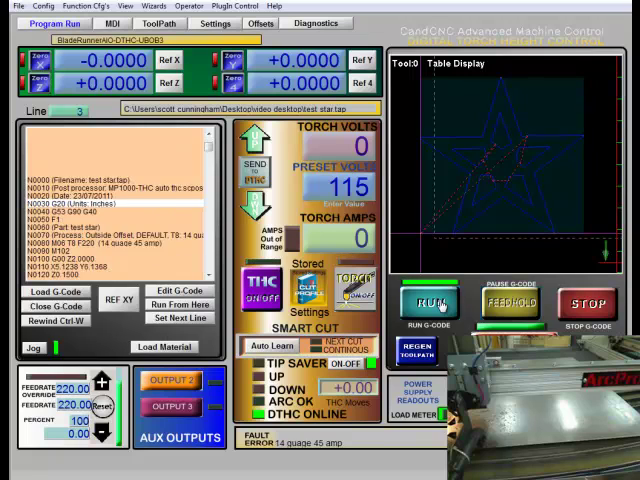
- Let the star cut finish and rewind to line 0 after M30
left_click(428, 301)
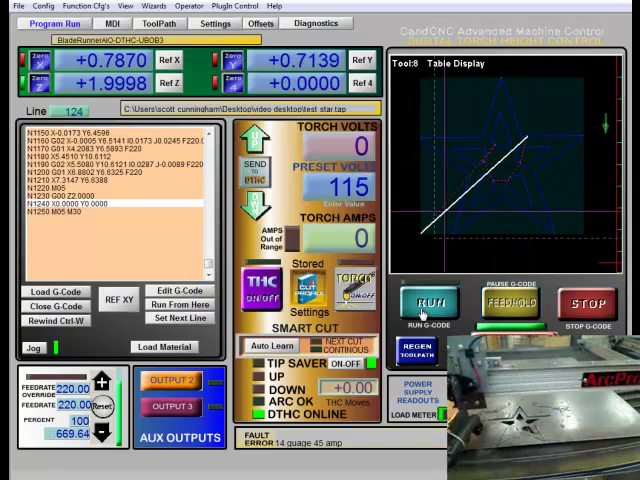
left_click(54, 319)
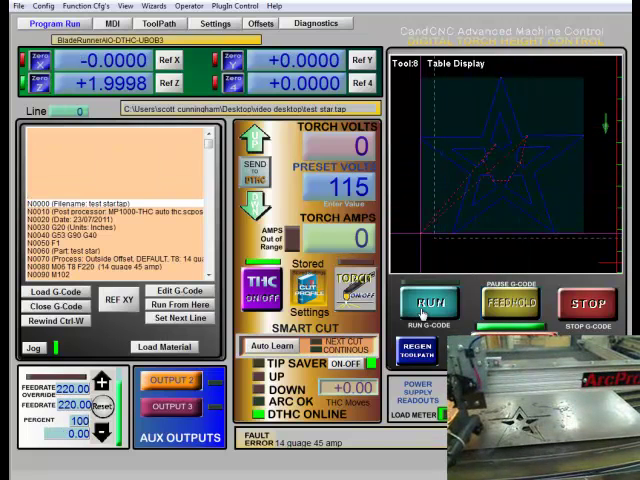